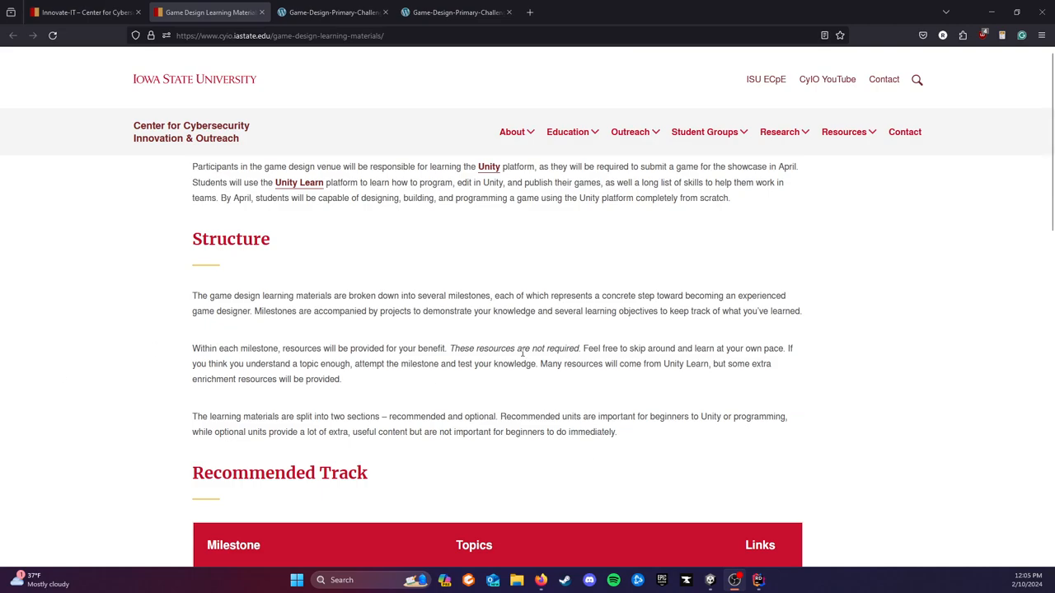
{"action": "mouse_move", "coordinate": [538, 347]}
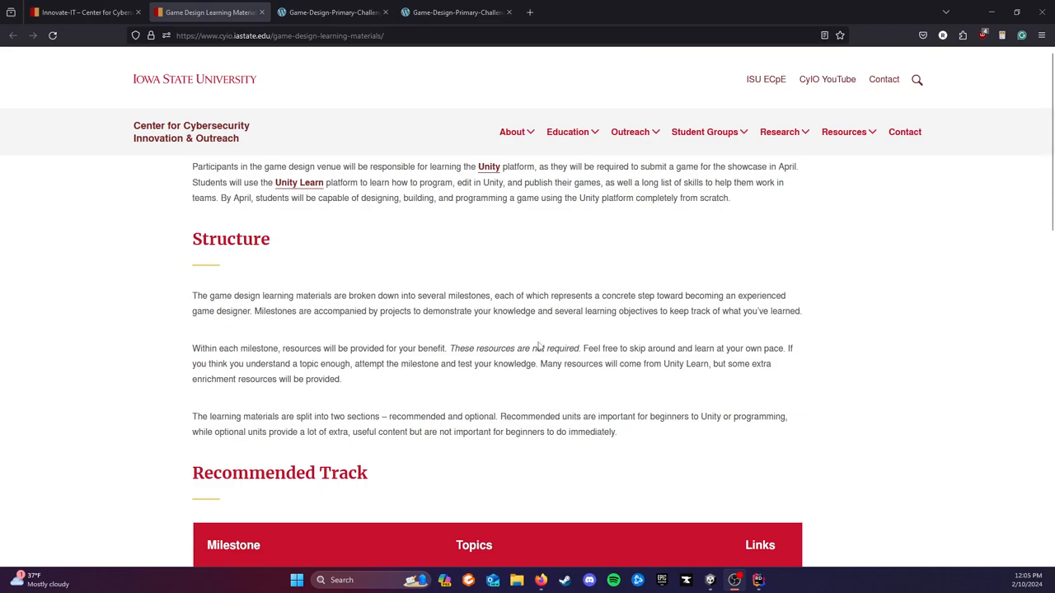
Scroll the Game Design Learning Materials page down to the challenge, rubric and template links
{"action": "scroll", "scroll_direction": "down", "scroll_amount": 3}
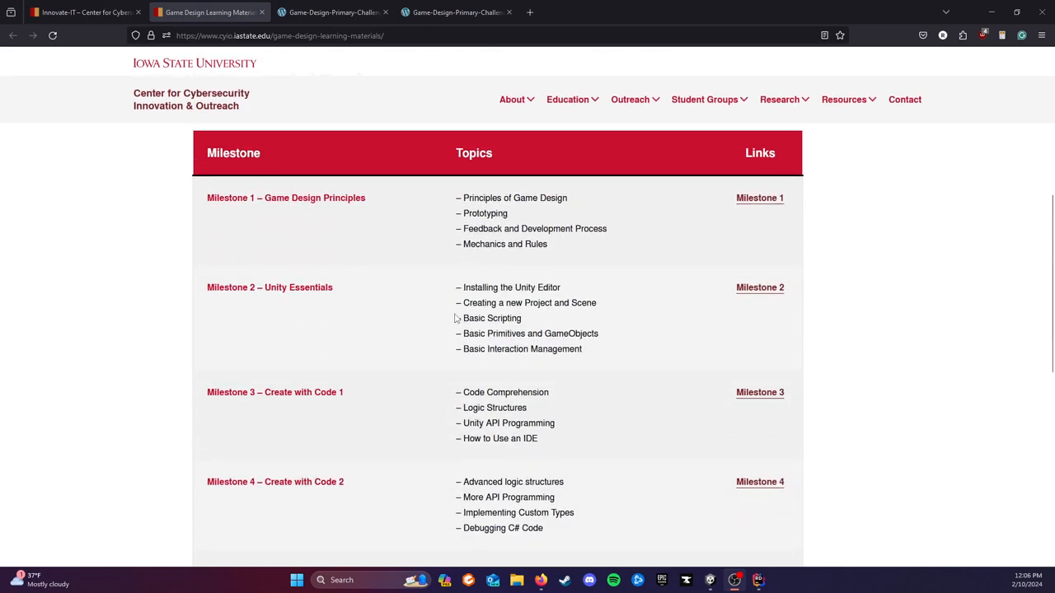
{"action": "scroll", "scroll_direction": "down", "scroll_amount": 3}
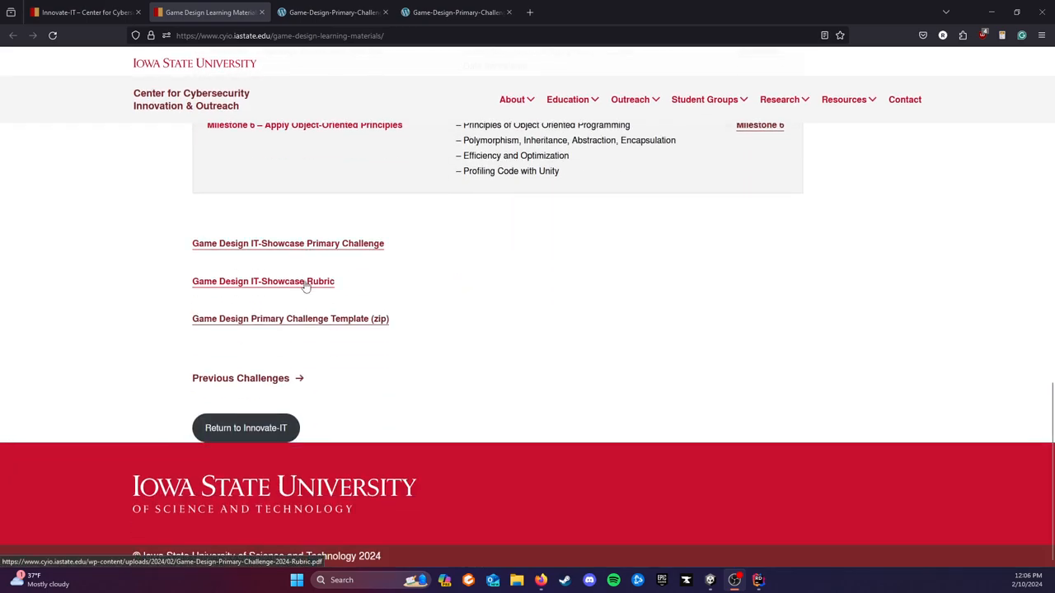
{"action": "mouse_move", "coordinate": [334, 12]}
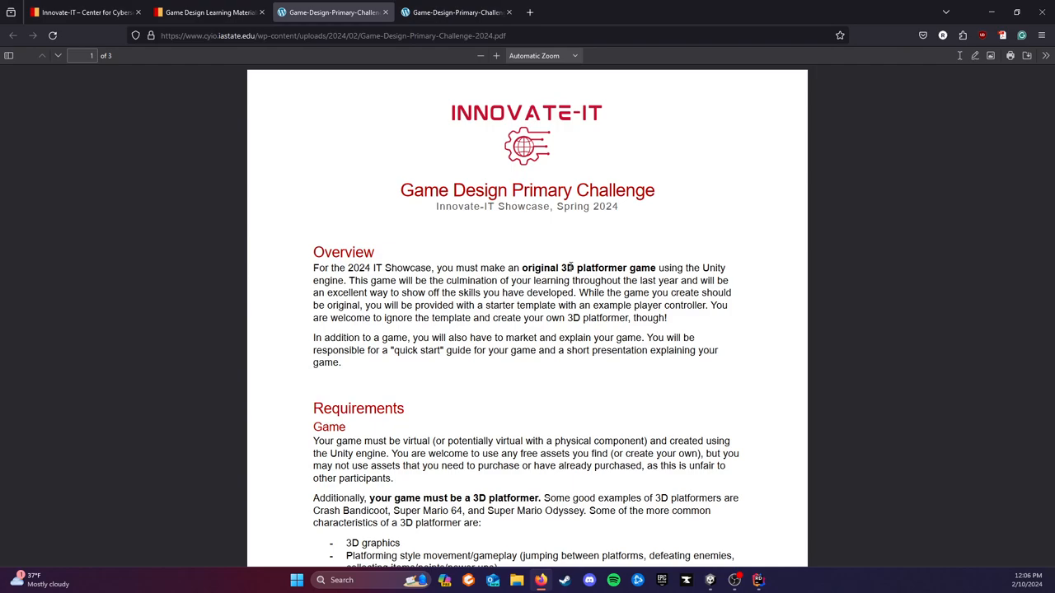
Read the Primary Challenge PDF's page-one requirements down into the Quick Start Guide
{"action": "scroll", "scroll_direction": "down", "scroll_amount": 3}
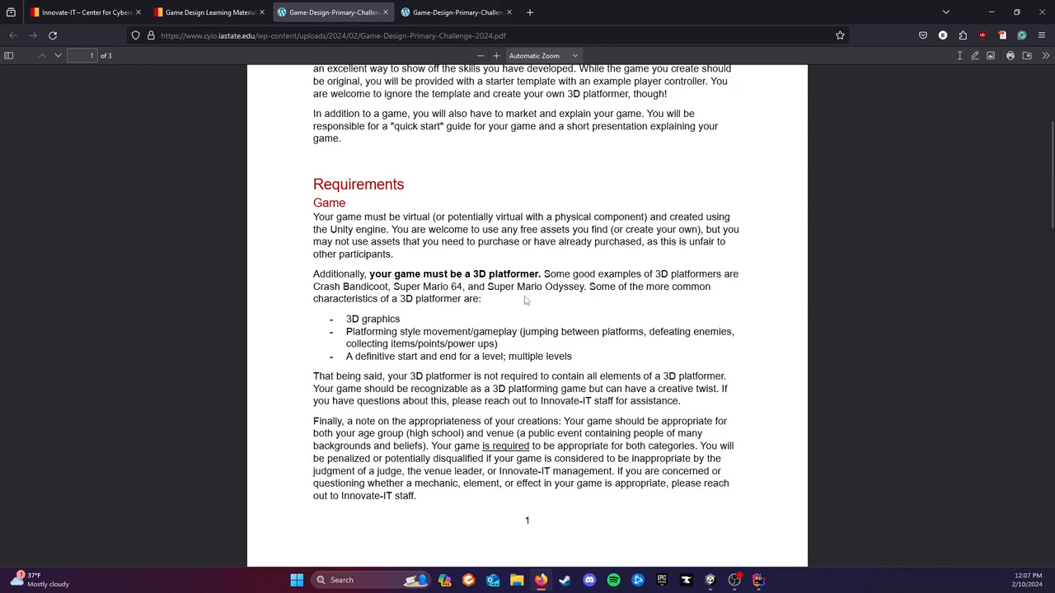
{"action": "scroll", "scroll_direction": "down", "scroll_amount": 3}
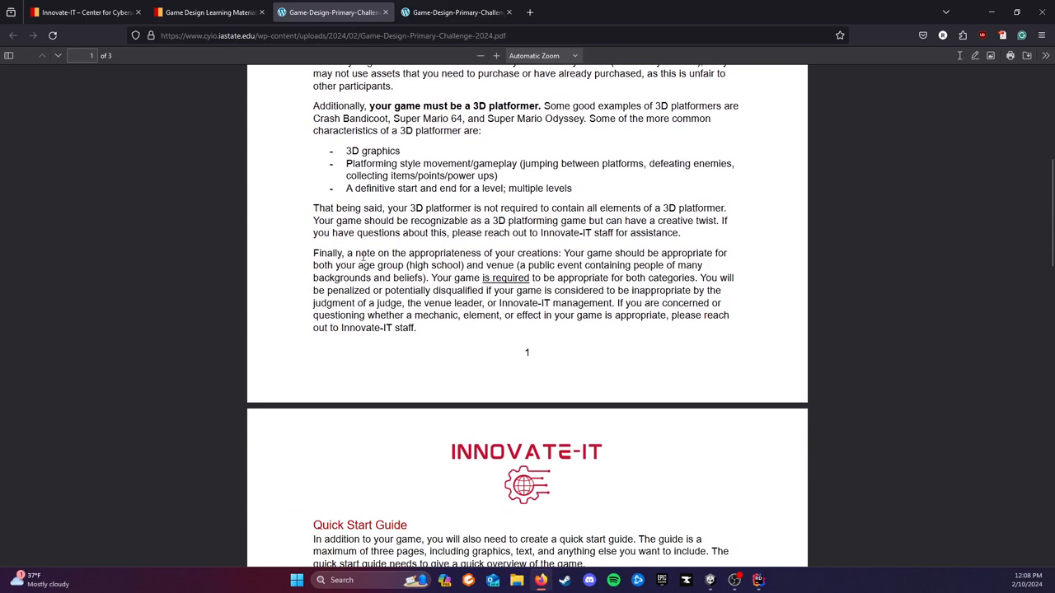
{"action": "mouse_move", "coordinate": [304, 285]}
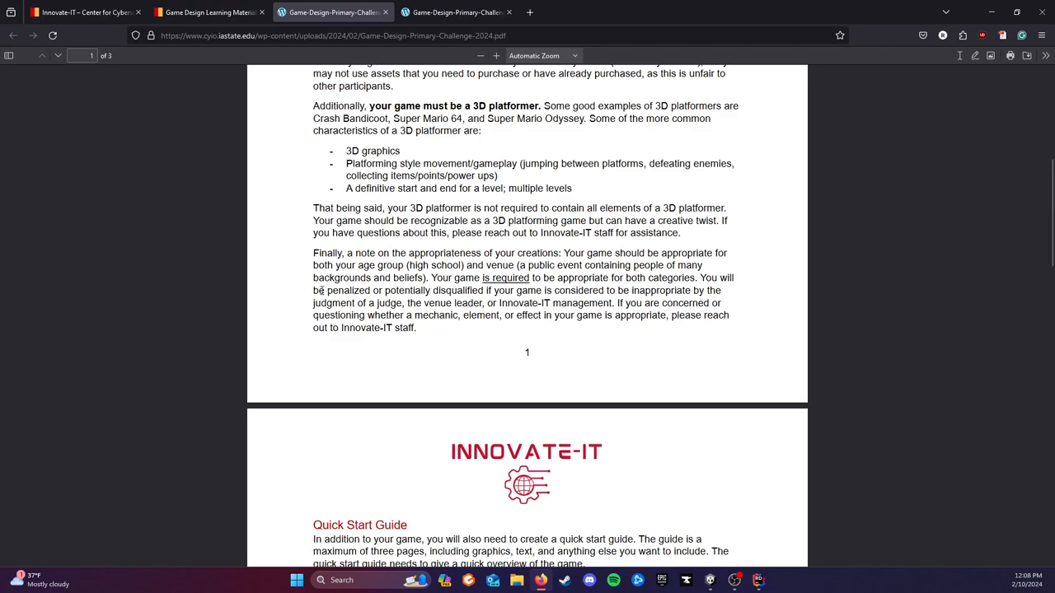
Read the quick start, presentation, scoring and free resources pages, then switch to the Rubric PDF
{"action": "scroll", "scroll_direction": "down", "scroll_amount": 3}
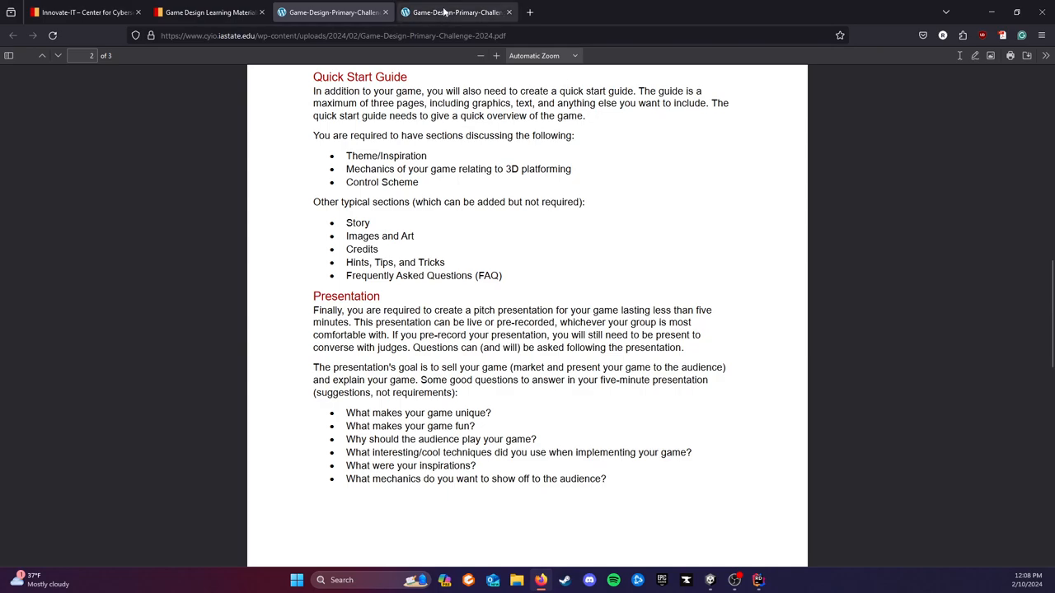
{"action": "scroll", "scroll_direction": "down", "scroll_amount": 3}
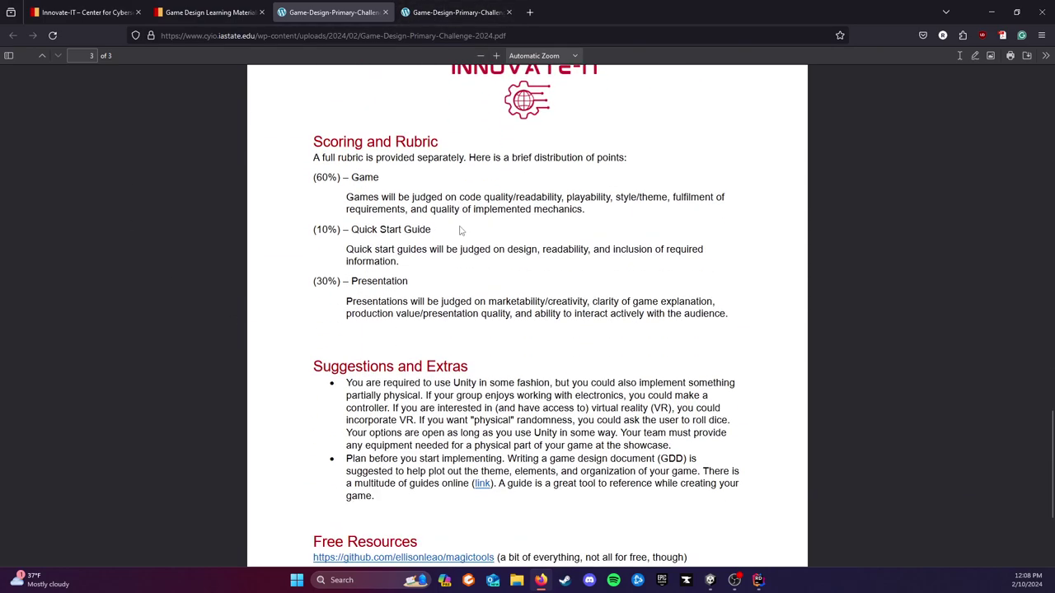
{"action": "scroll", "scroll_direction": "down", "scroll_amount": 3}
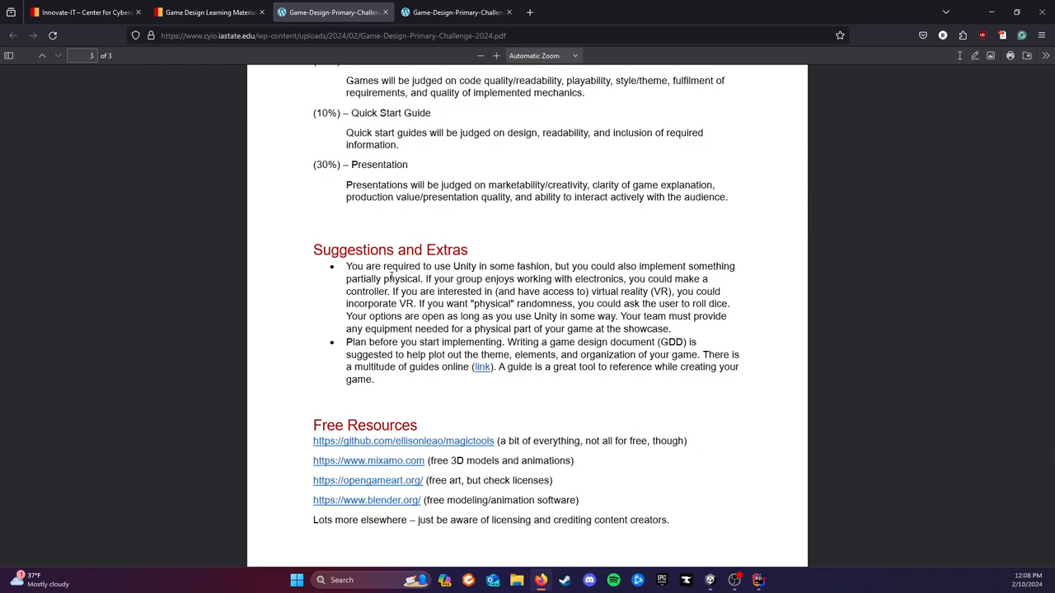
{"action": "mouse_move", "coordinate": [530, 512]}
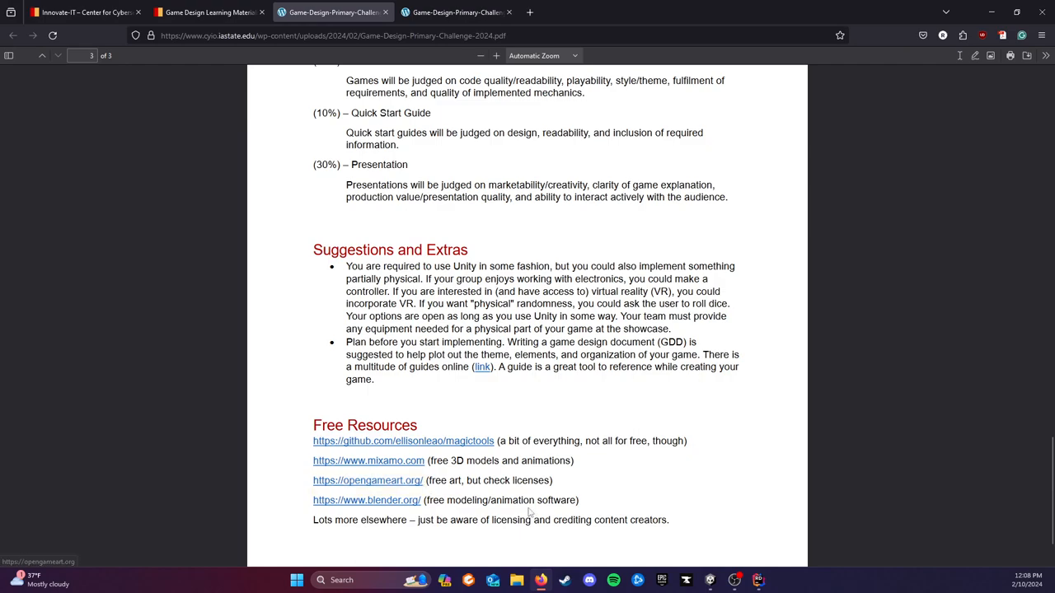
{"action": "mouse_move", "coordinate": [613, 89]}
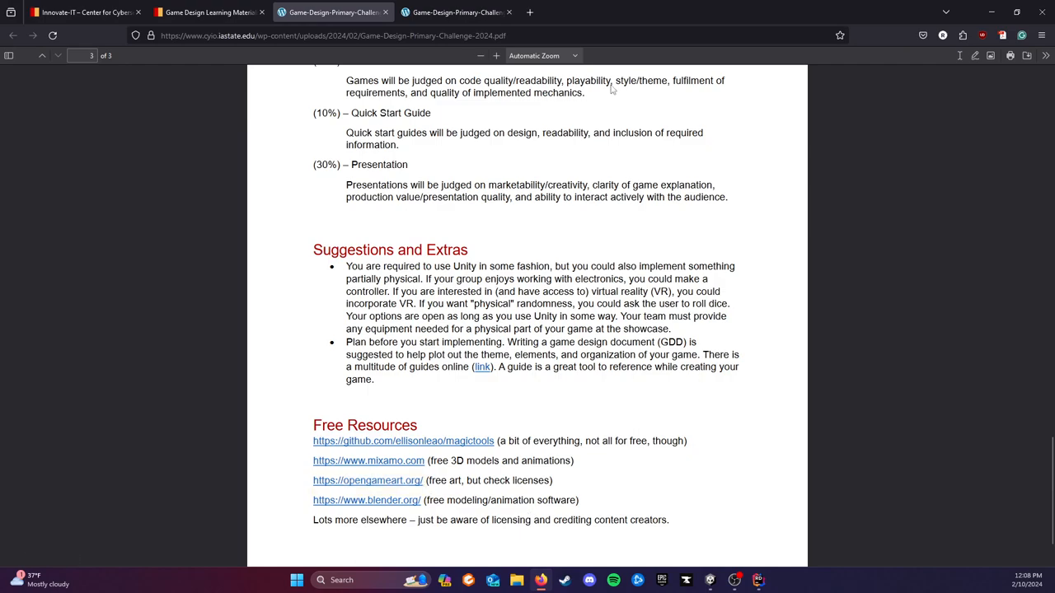
{"action": "left_click", "coordinate": [456, 12]}
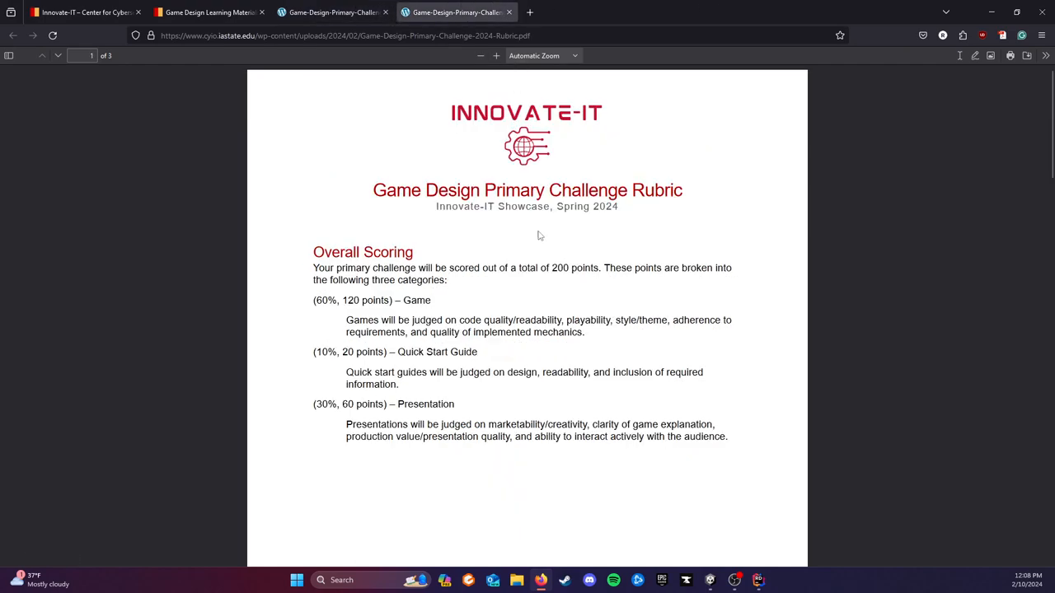
{"action": "mouse_move", "coordinate": [527, 173]}
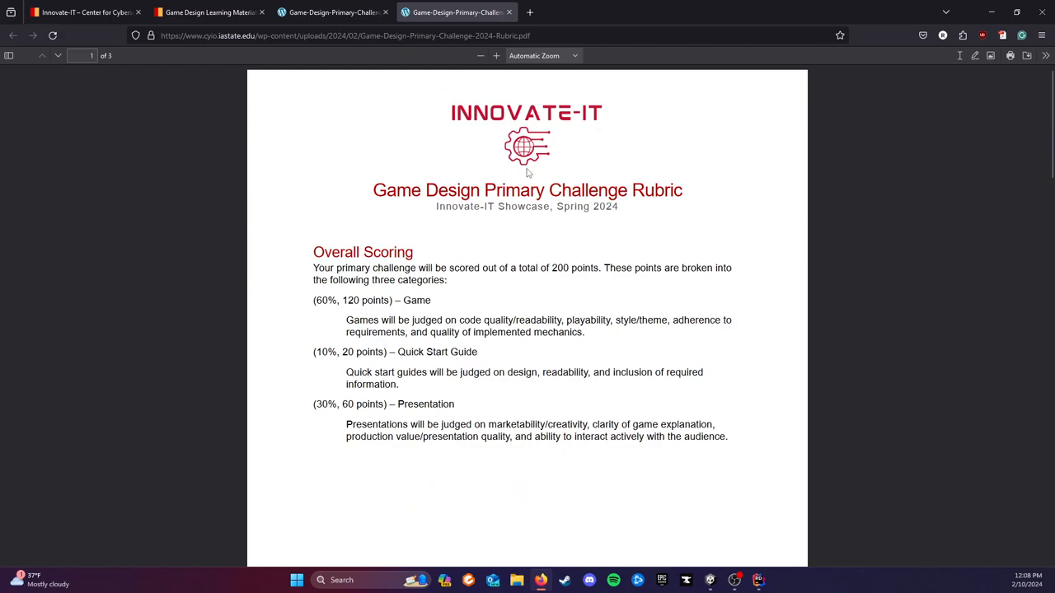
Skim the game, quick start and presentation rubrics, then return to the Learning Materials tab
{"action": "scroll", "scroll_direction": "down", "scroll_amount": 3}
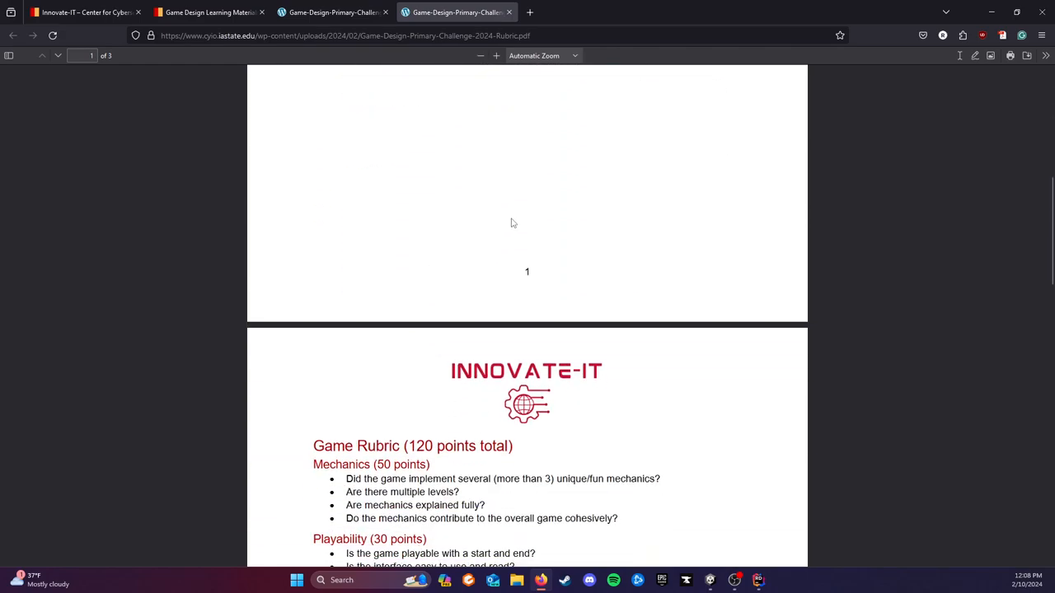
{"action": "scroll", "scroll_direction": "down", "scroll_amount": 3}
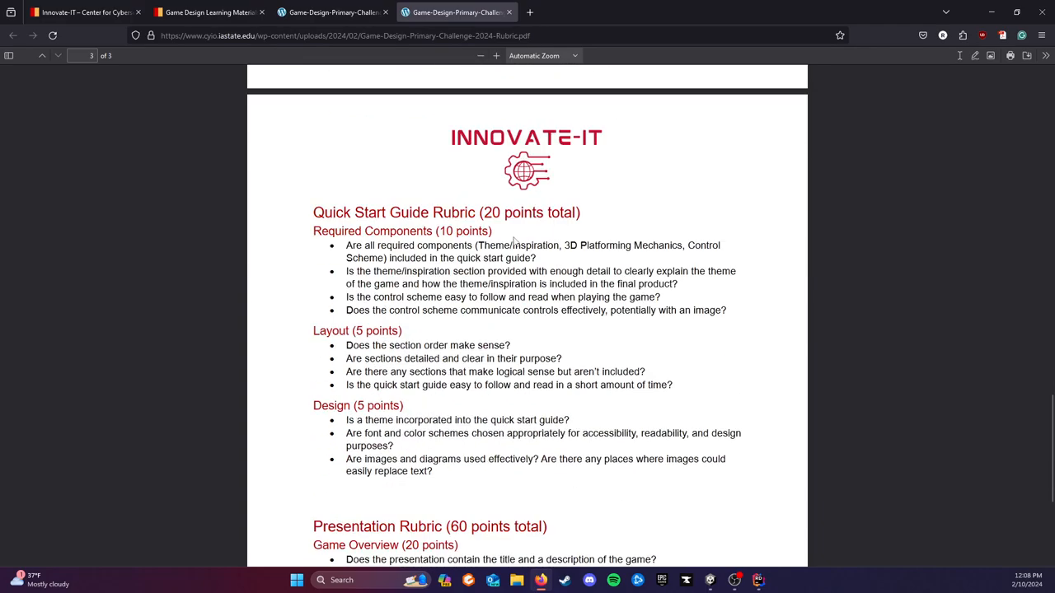
{"action": "scroll", "scroll_direction": "up", "scroll_amount": 3}
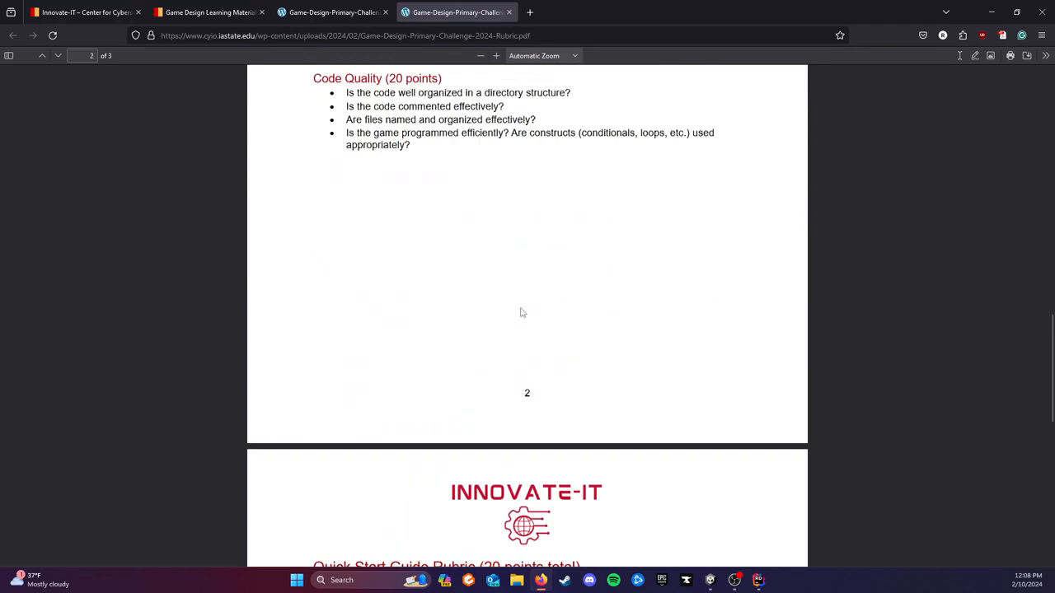
{"action": "scroll", "scroll_direction": "up", "scroll_amount": 3}
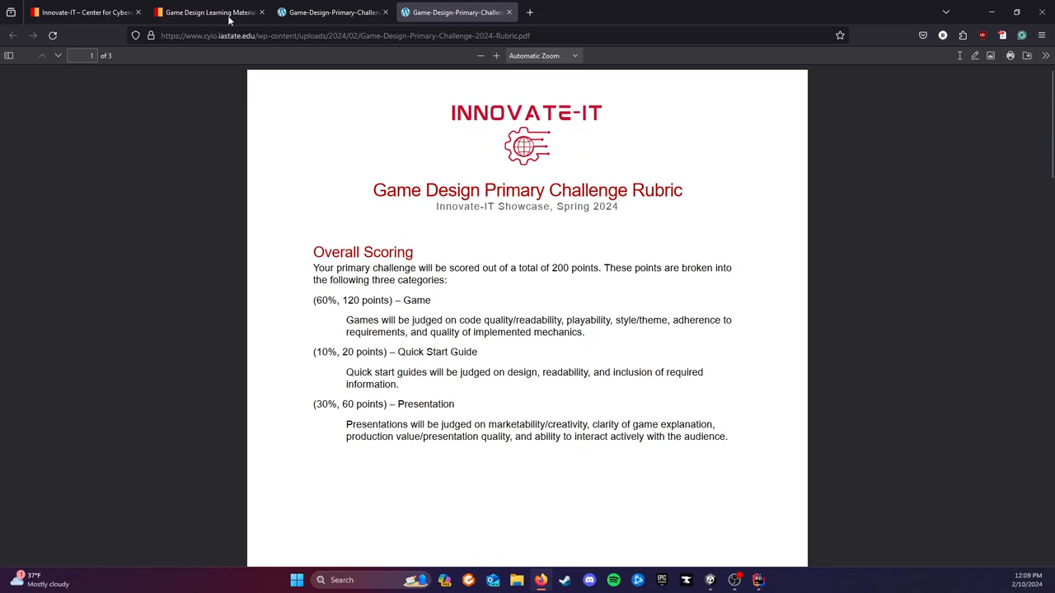
{"action": "left_click", "coordinate": [208, 11]}
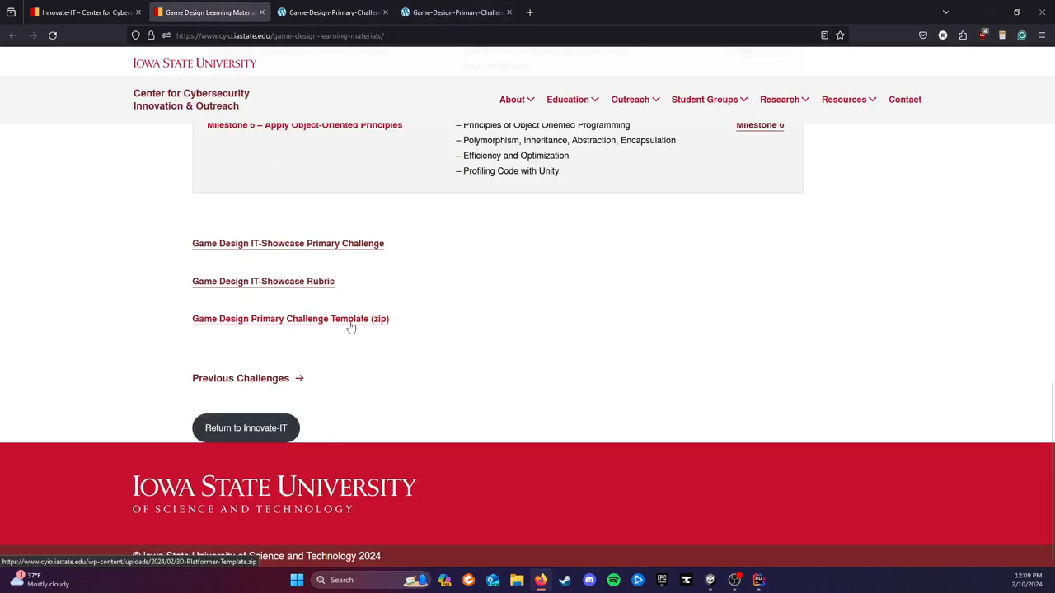
Get the template zip, orbit the Scene view around the platforms, and enter Play mode
{"action": "left_click", "coordinate": [263, 281]}
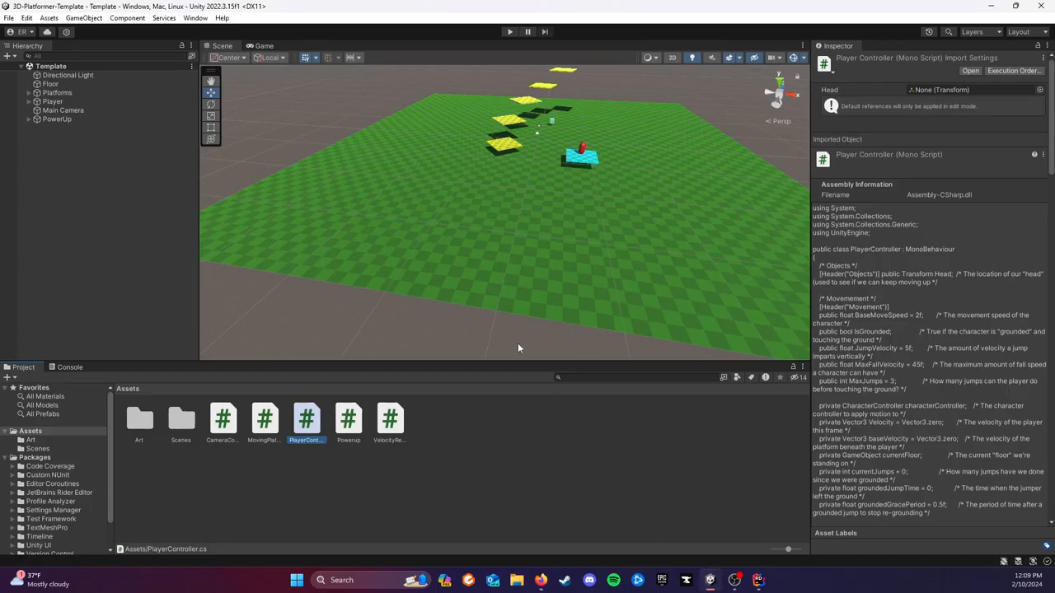
{"action": "left_click_drag", "start_coordinate": [519, 348], "coordinate": [630, 248]}
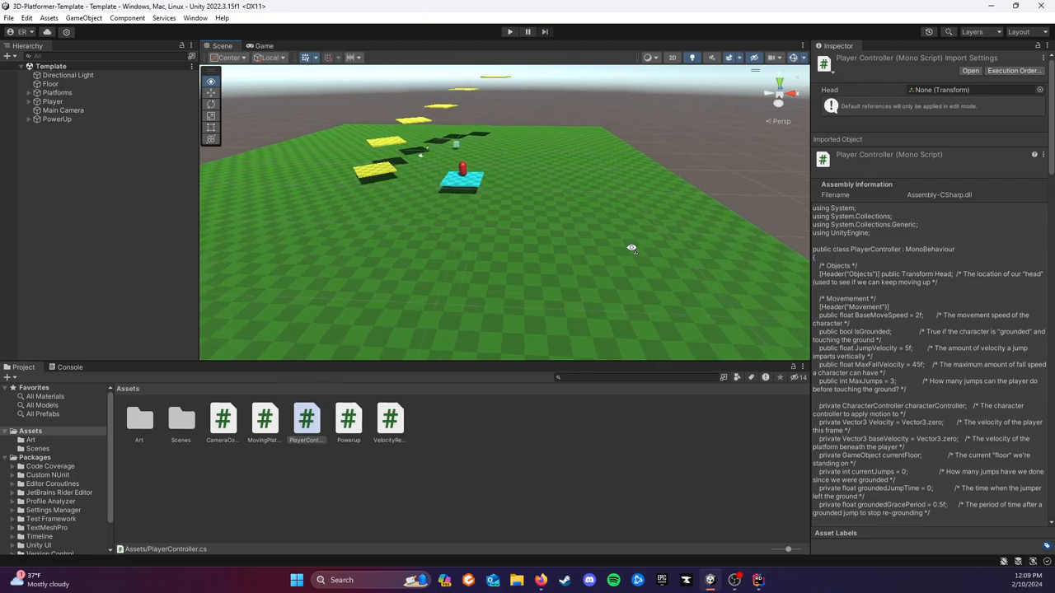
{"action": "left_click_drag", "start_coordinate": [631, 248], "coordinate": [363, 239]}
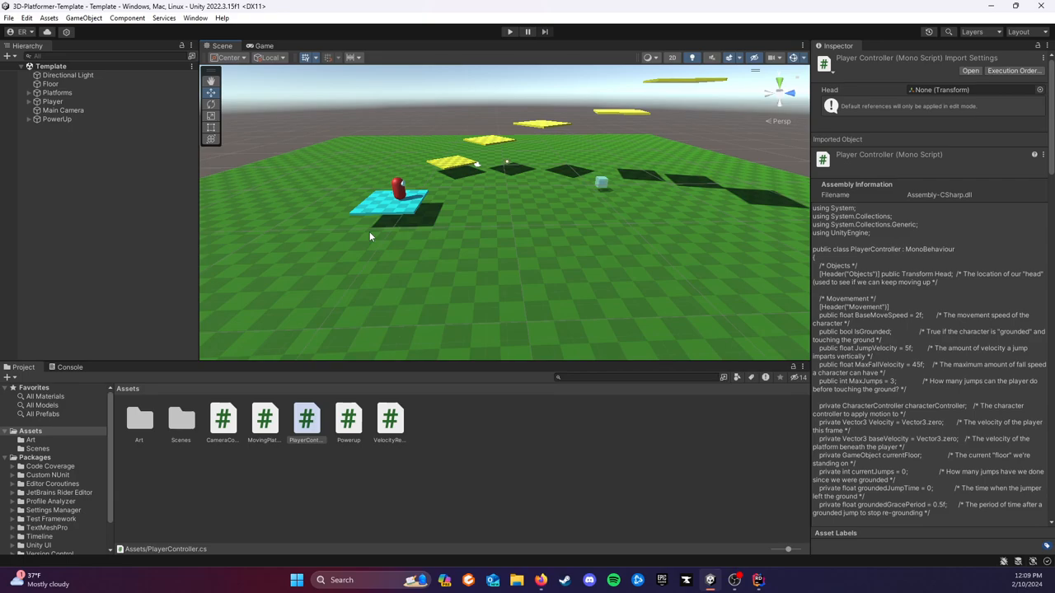
{"action": "mouse_move", "coordinate": [414, 180]}
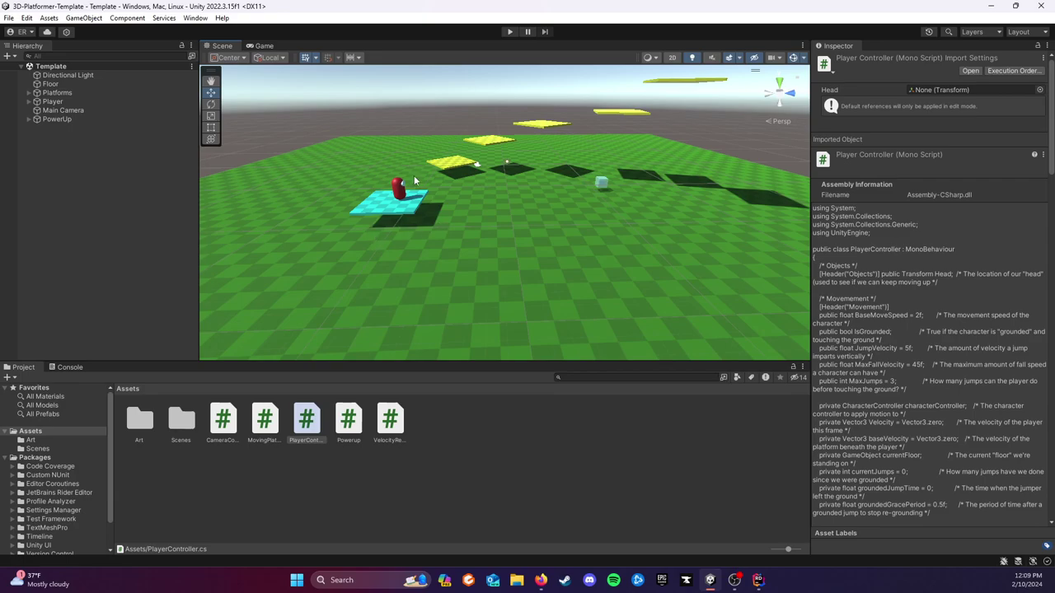
{"action": "left_click", "coordinate": [508, 32]}
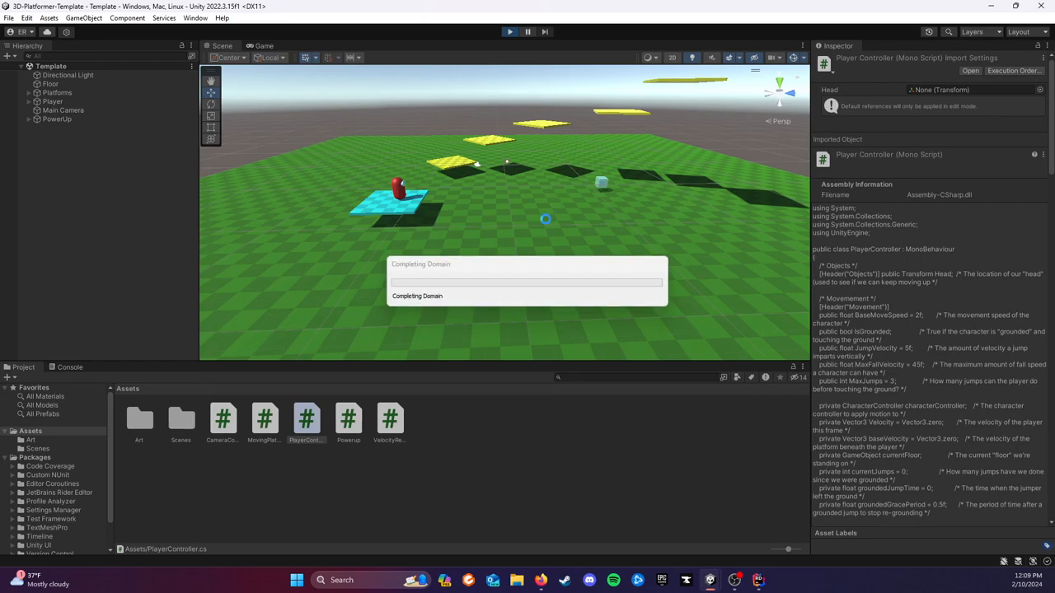
Play-test the running template game in the Game view
{"action": "left_click", "coordinate": [264, 46]}
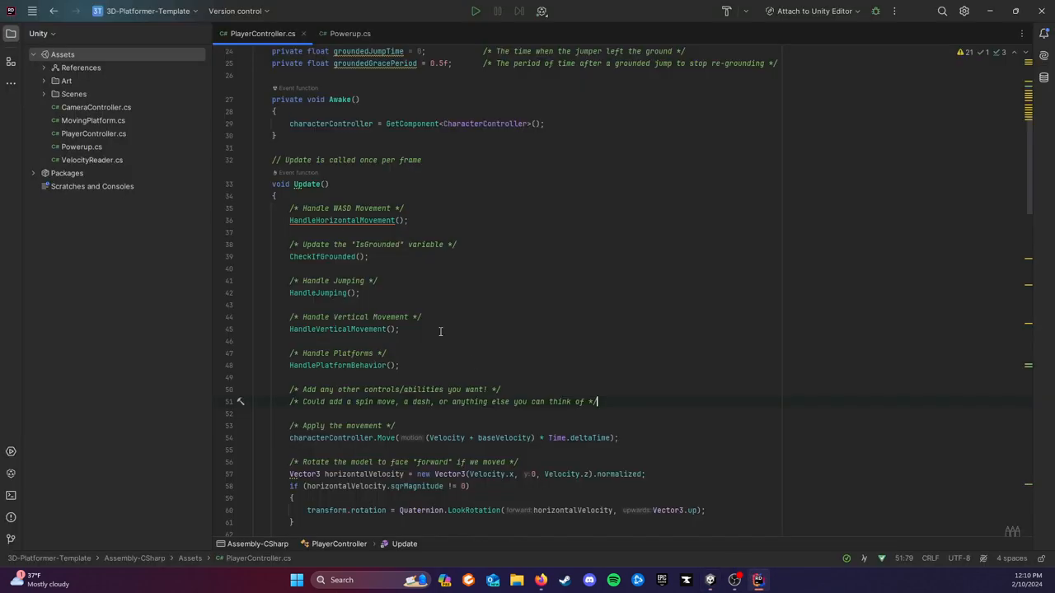
Scroll through PlayerController.cs and its movement, jumping and platform-handling code
{"action": "scroll", "scroll_direction": "down", "scroll_amount": 3}
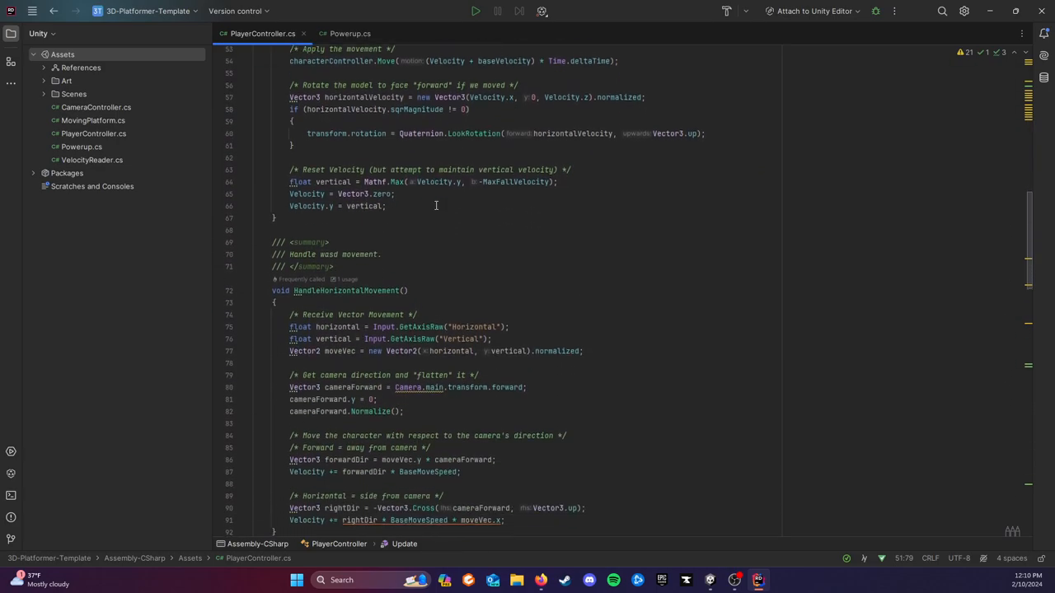
{"action": "scroll", "scroll_direction": "down", "scroll_amount": 3}
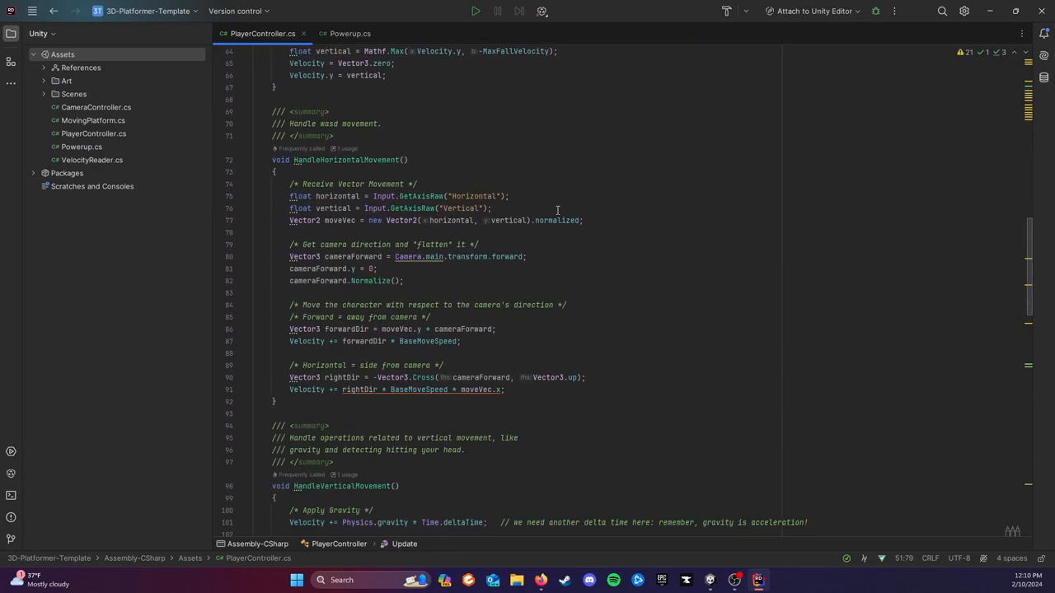
{"action": "scroll", "scroll_direction": "down", "scroll_amount": 3}
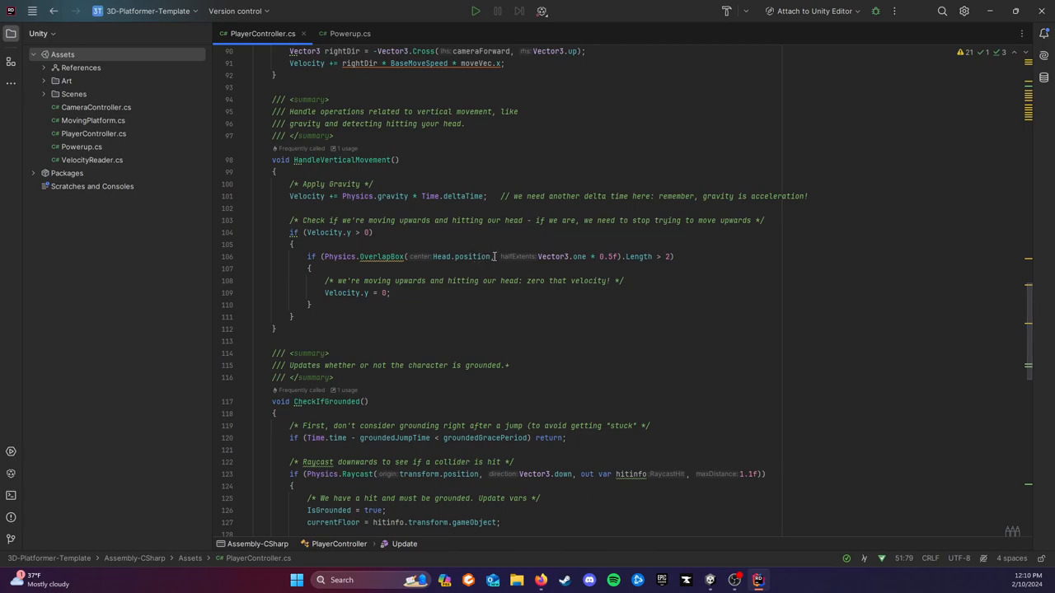
{"action": "mouse_move", "coordinate": [492, 242]}
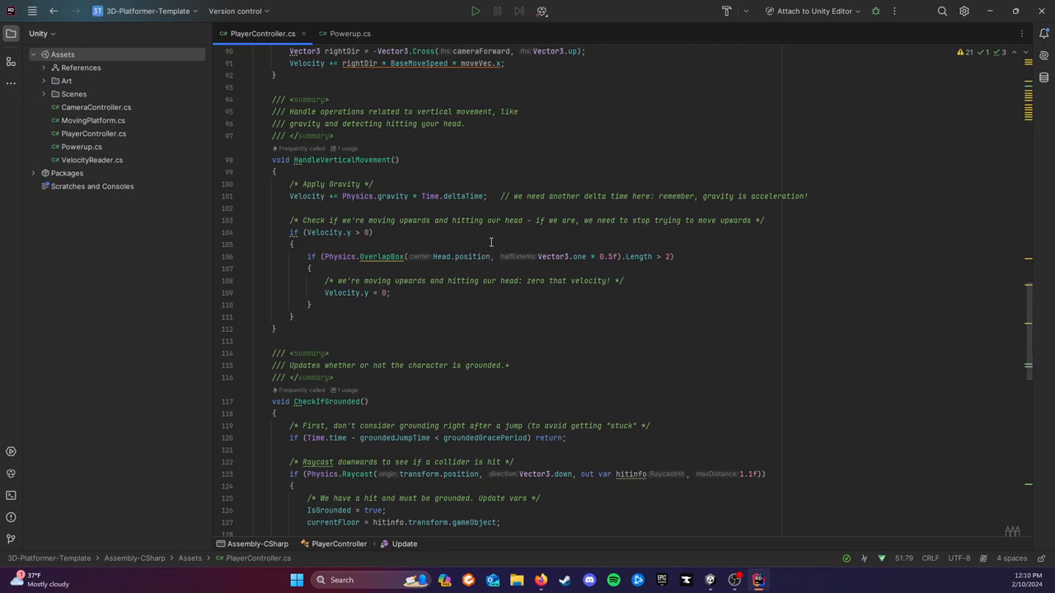
View Powerup.cs and MovingPlatform.cs, then return to the challenge PDF in Firefox
{"action": "left_click", "coordinate": [349, 33]}
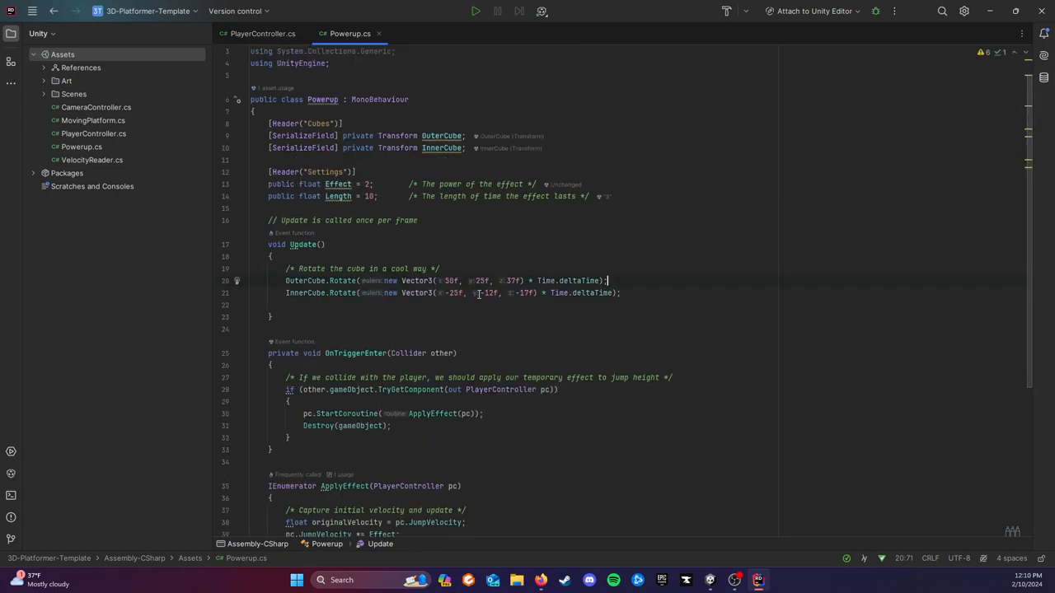
{"action": "left_click", "coordinate": [92, 121]}
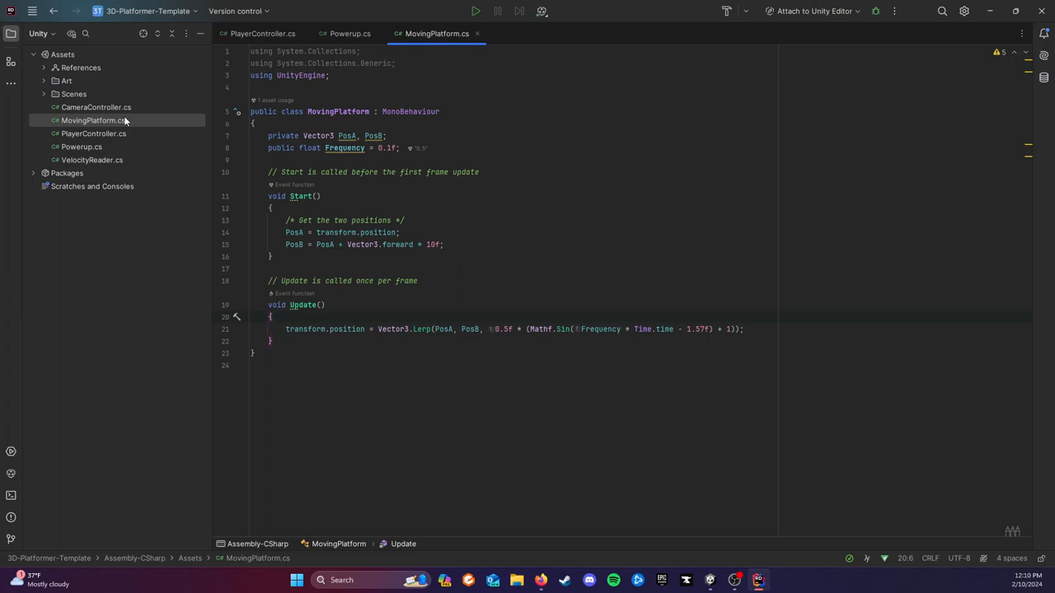
{"action": "mouse_move", "coordinate": [145, 177]}
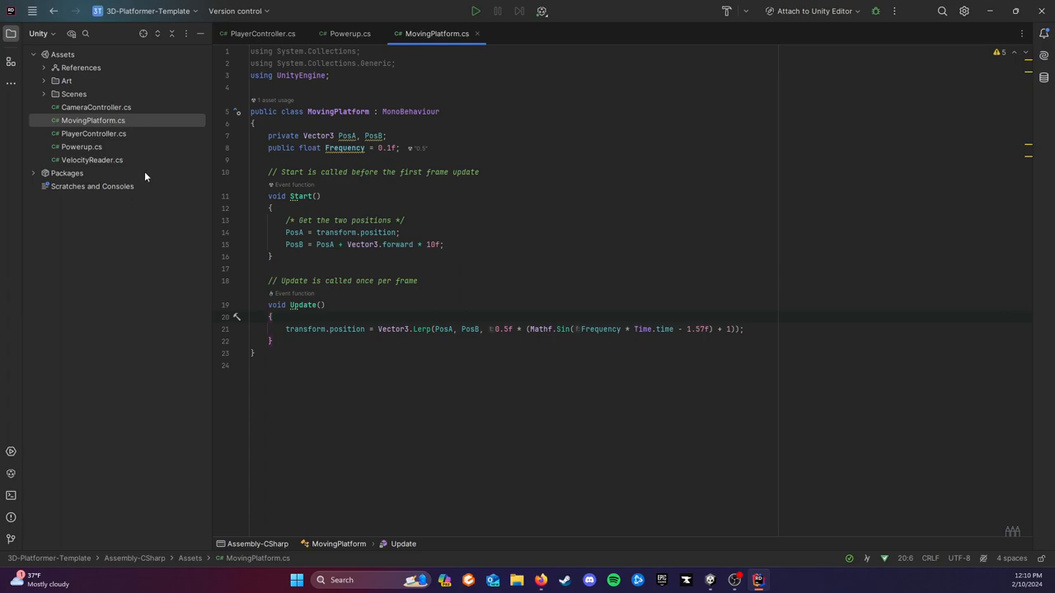
{"action": "mouse_move", "coordinate": [939, 79]}
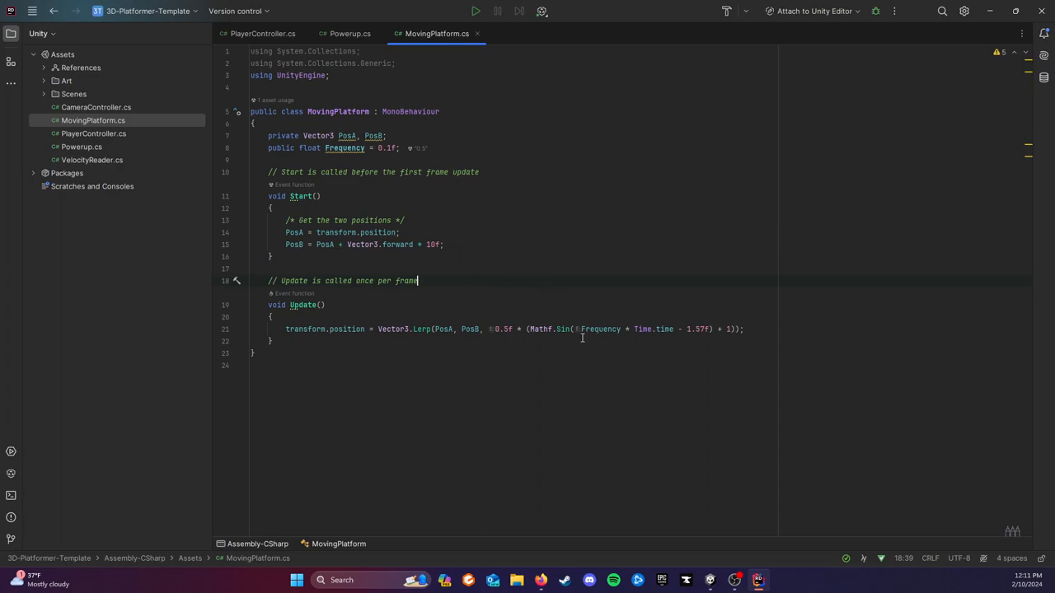
{"action": "left_click", "coordinate": [541, 579]}
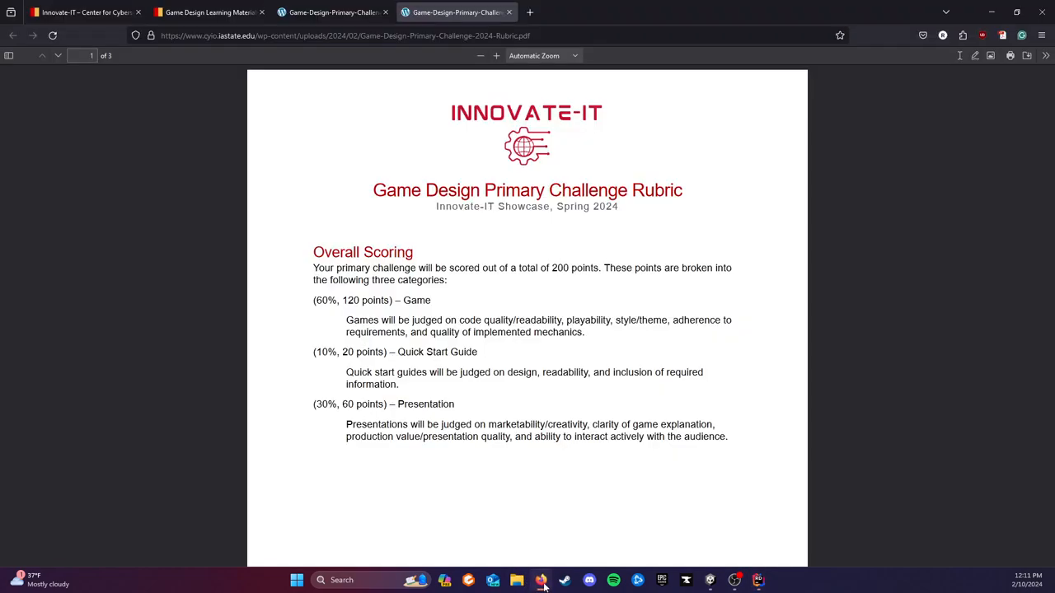
{"action": "left_click", "coordinate": [330, 11]}
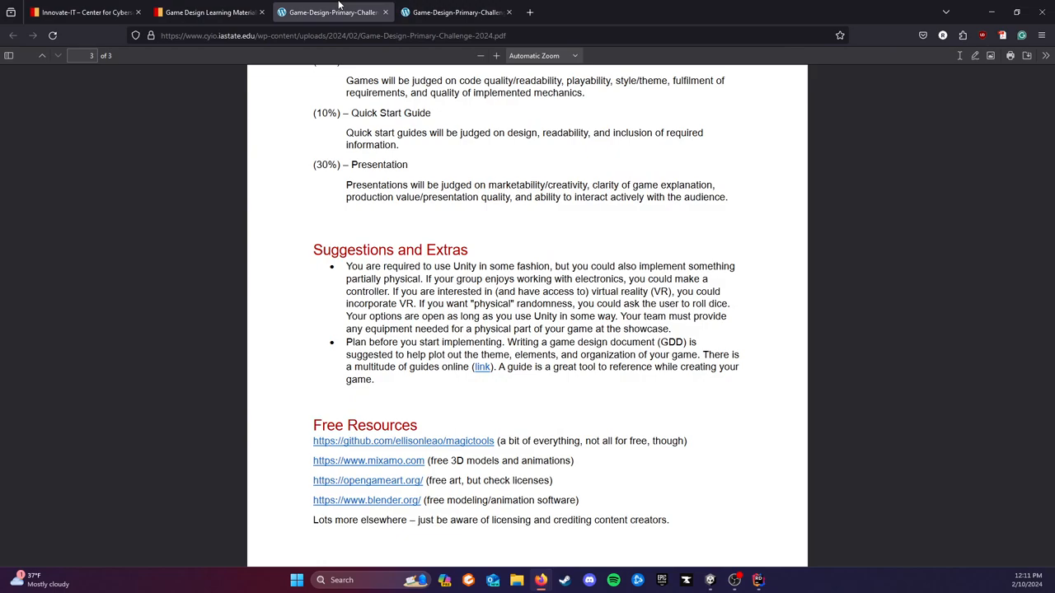